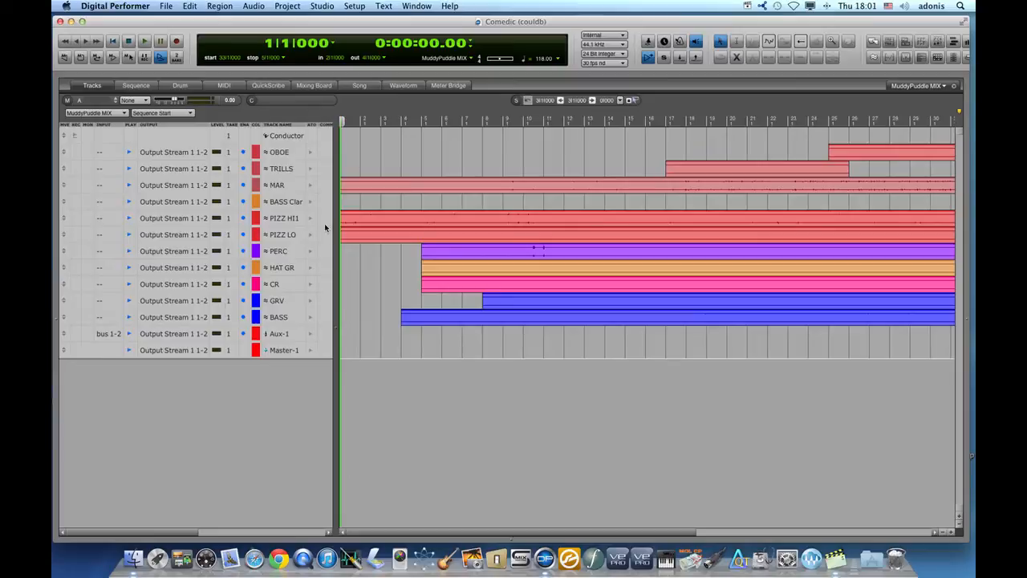
Create a track group named PIZZICATO from the PIZZ tracks with a chosen group type
click(283, 218)
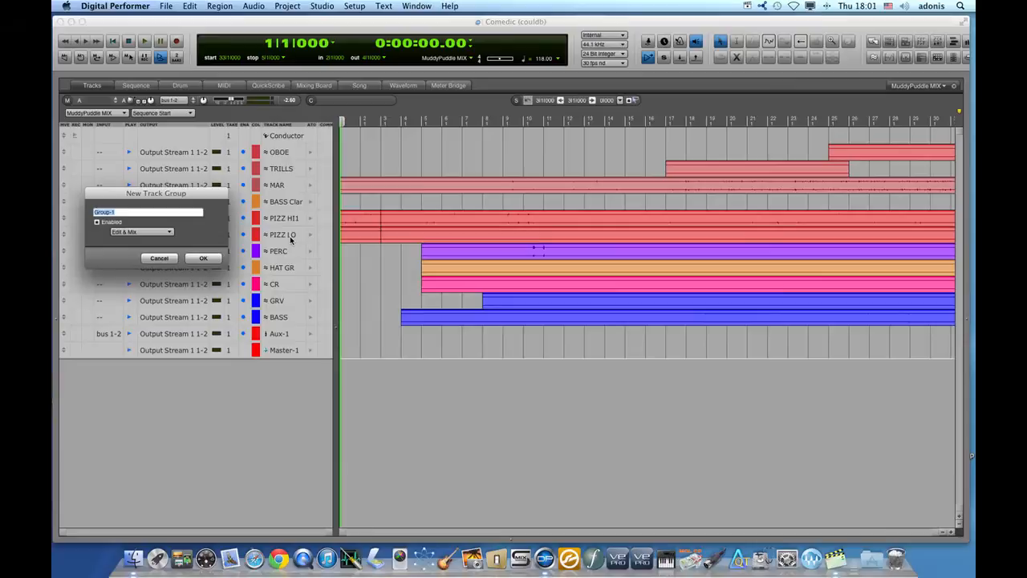
text(PIZZICATO)
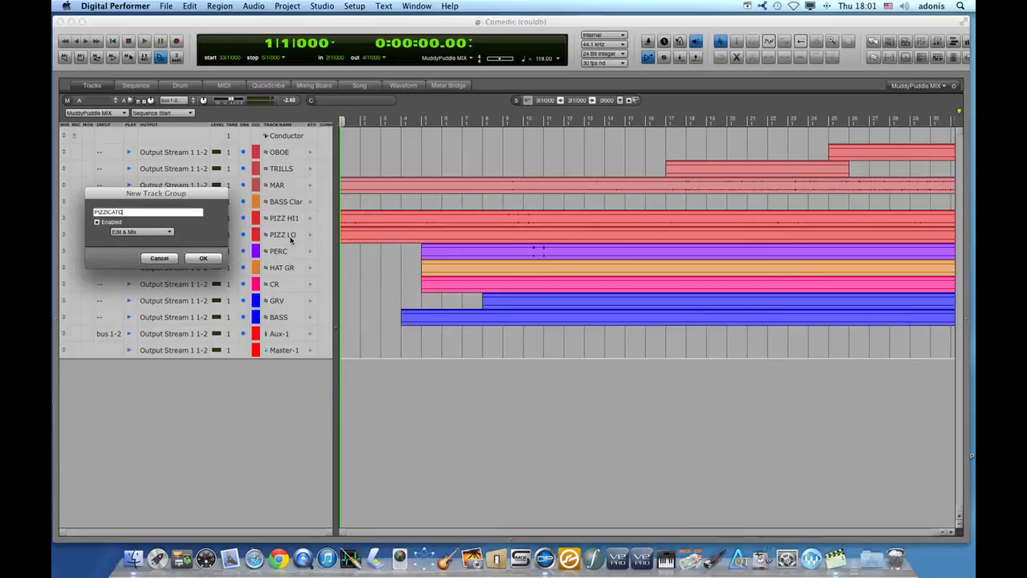
mouse_move(212, 234)
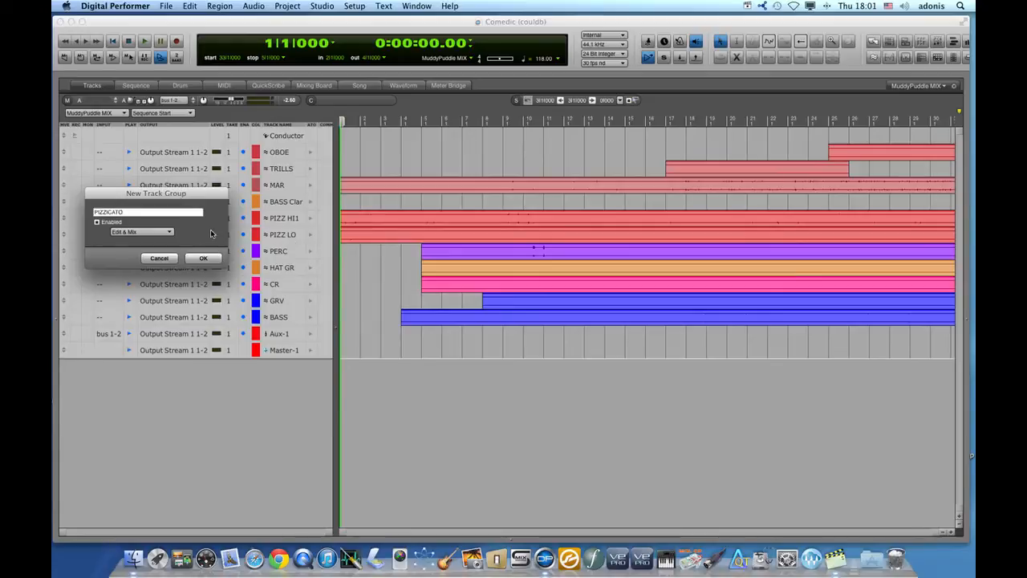
click(141, 231)
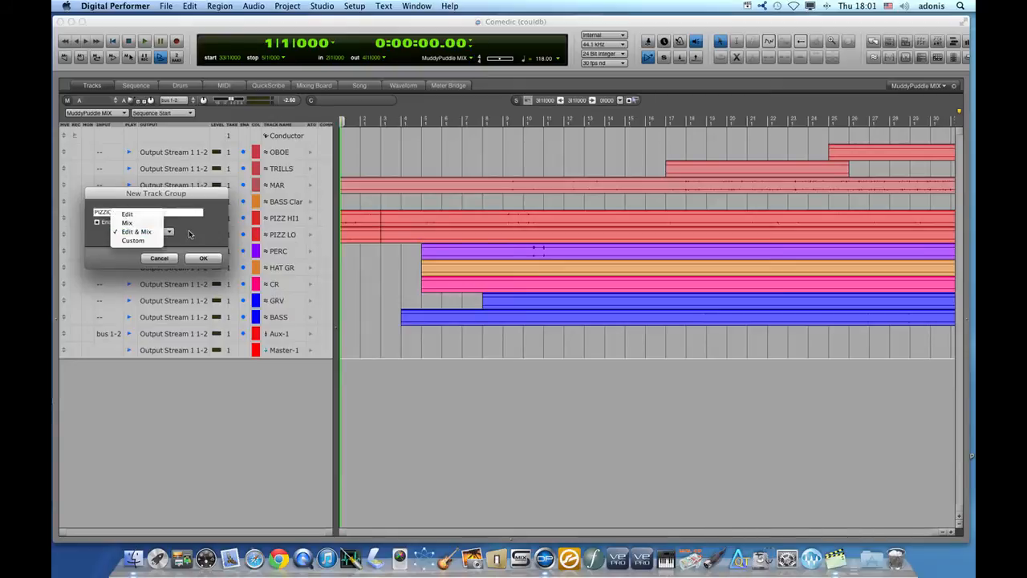
click(135, 232)
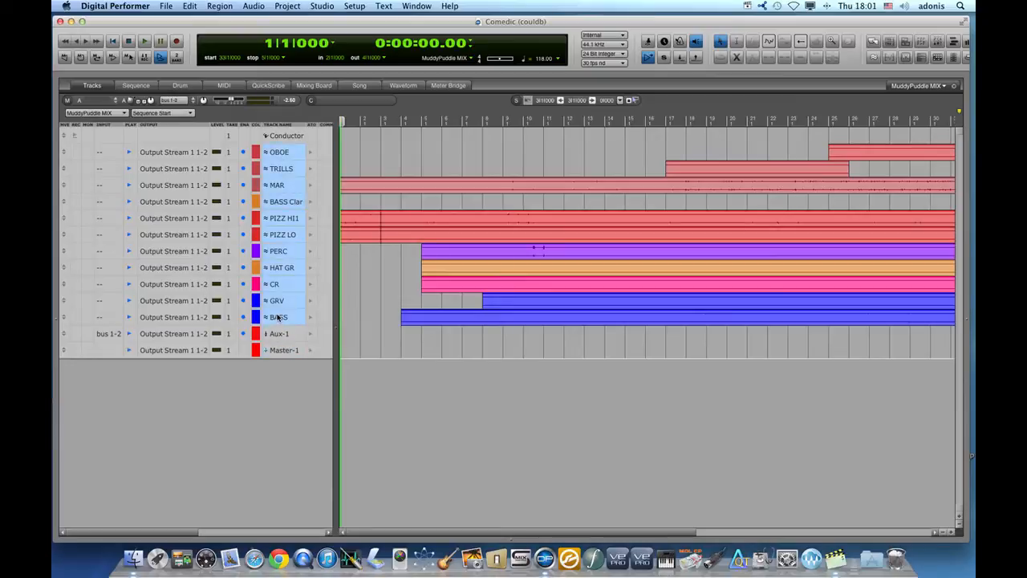
Show the mixing board and drag one PIZZ fader so its grouped partner follows
click(315, 85)
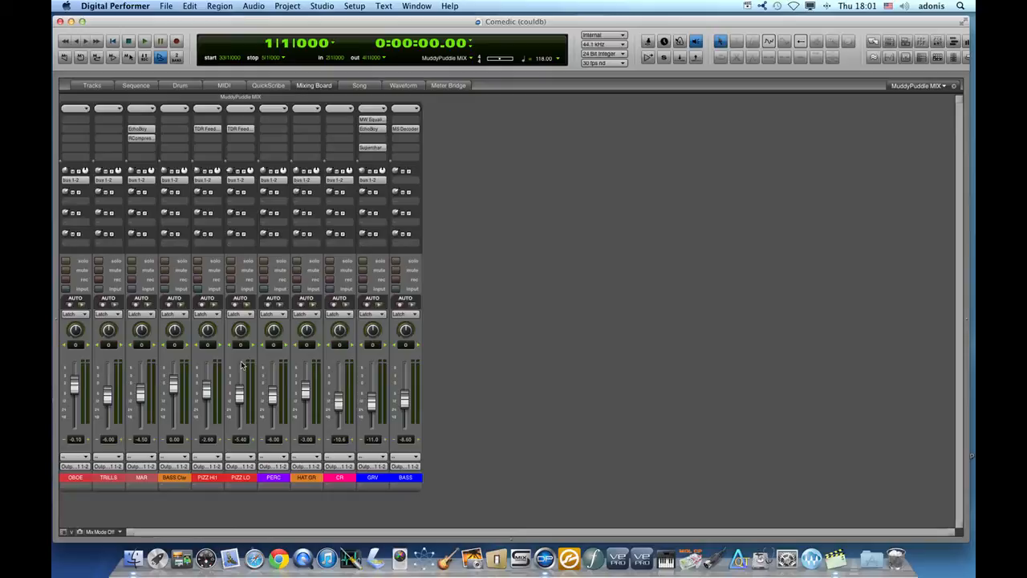
mouse_move(173, 385)
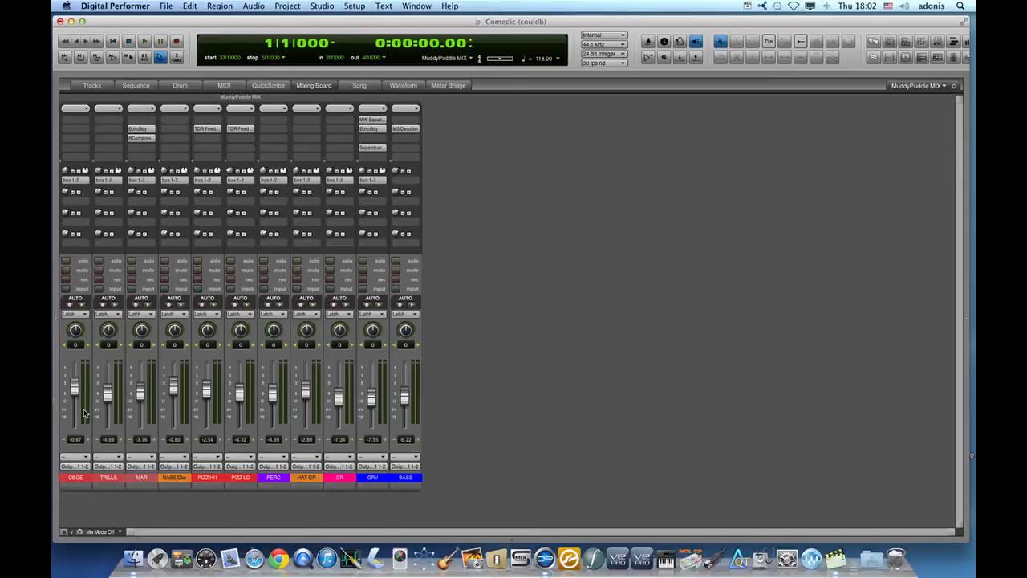
mouse_move(83, 415)
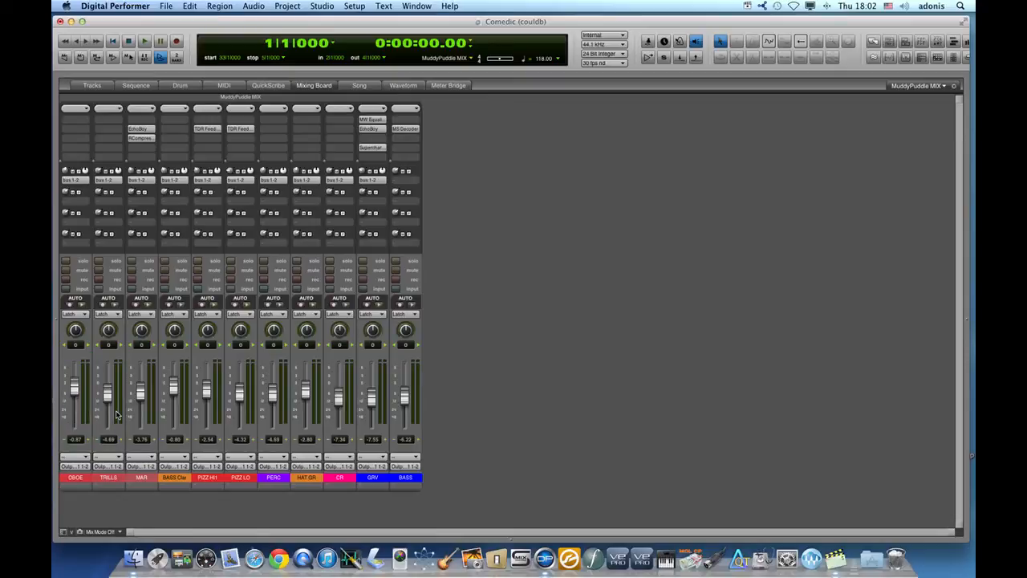
drag(109, 382, 109, 398)
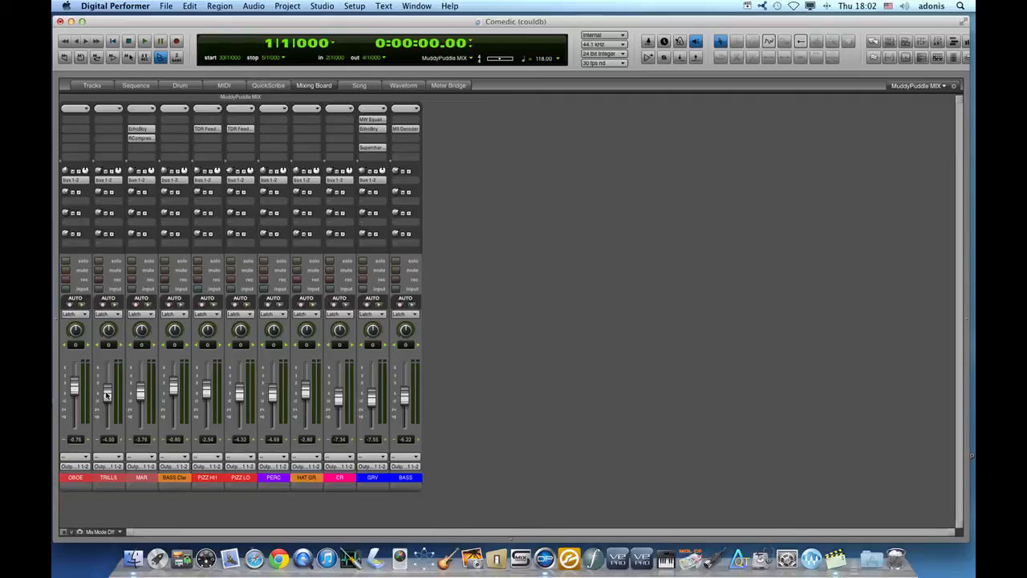
mouse_move(199, 394)
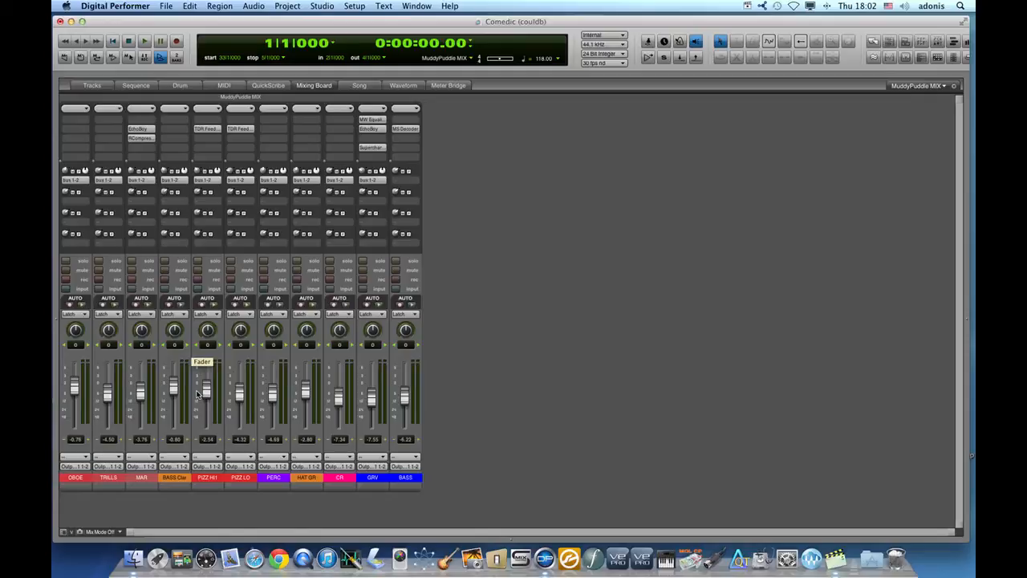
mouse_move(283, 387)
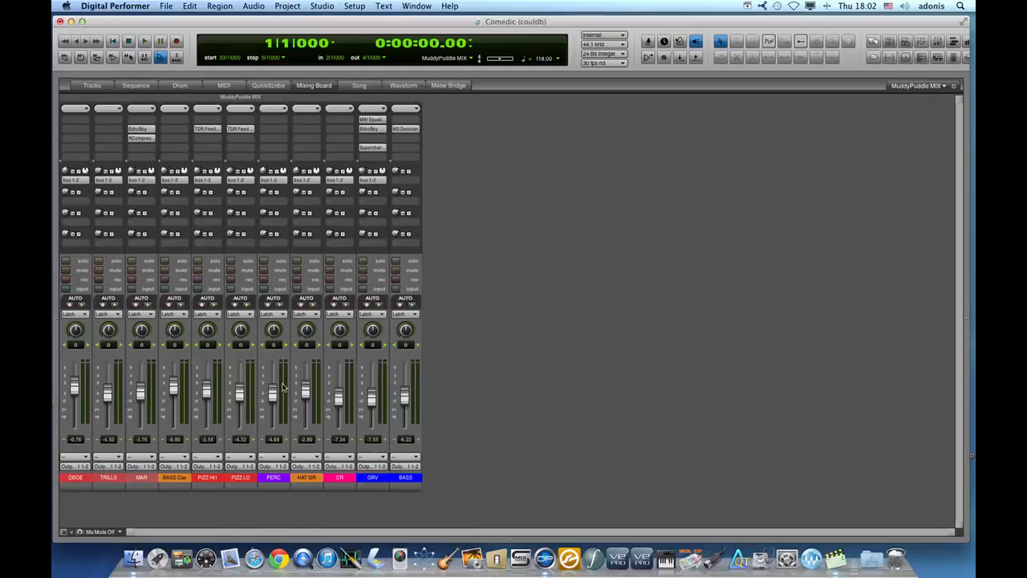
mouse_move(330, 382)
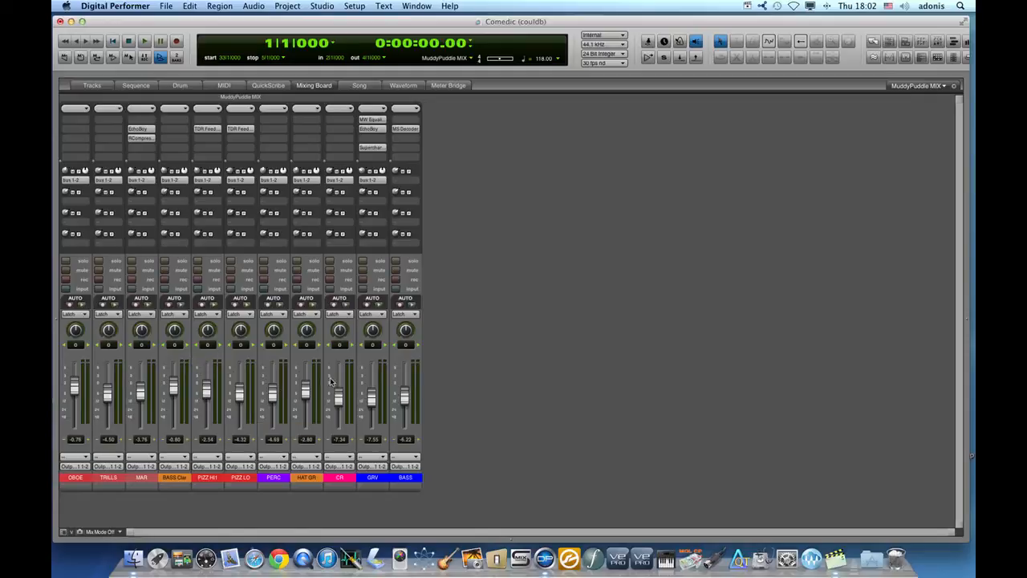
mouse_move(371, 371)
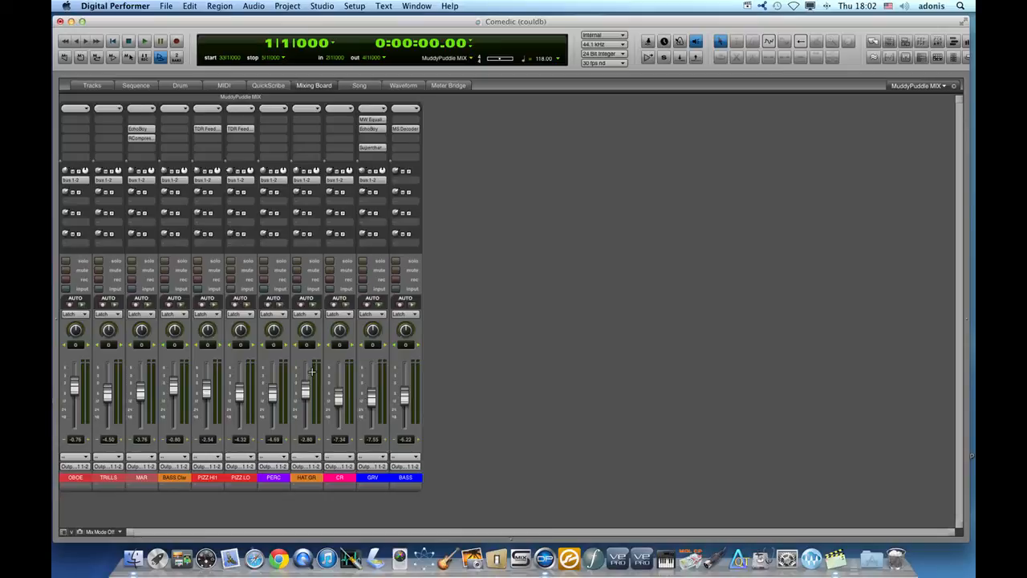
mouse_move(276, 376)
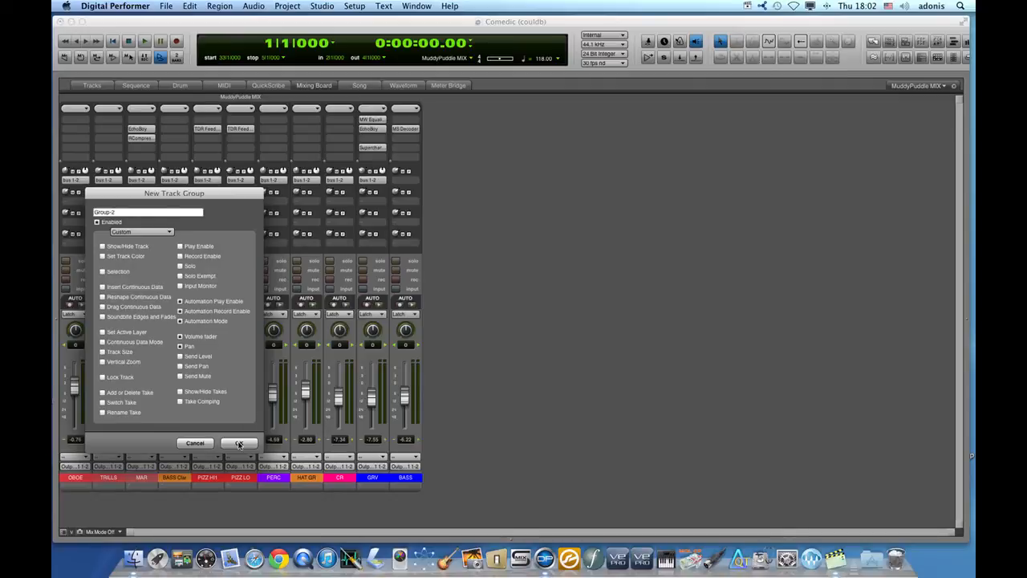
Confirm a second track group of Custom type with individually ticked linked properties
click(237, 443)
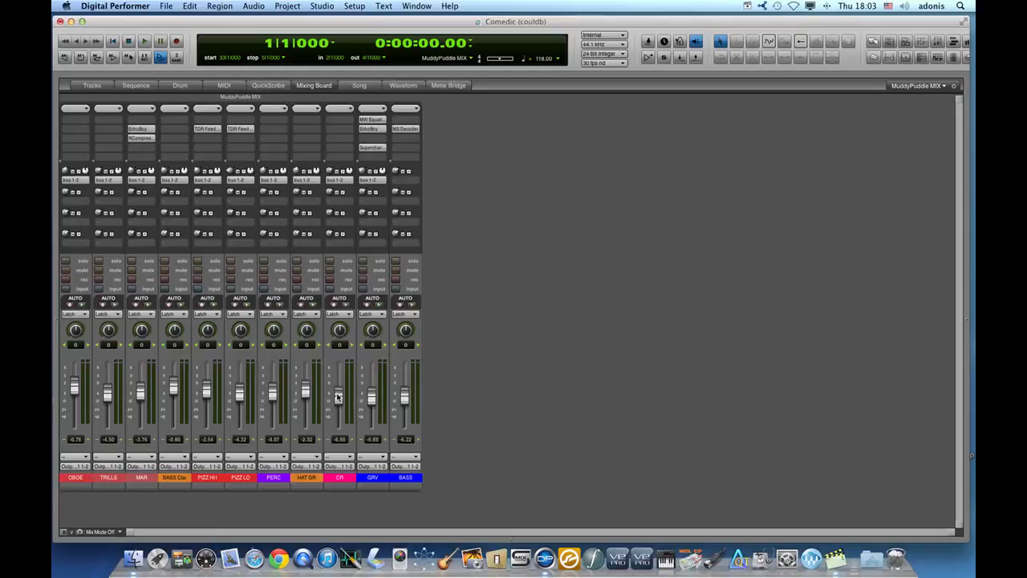
mouse_move(289, 6)
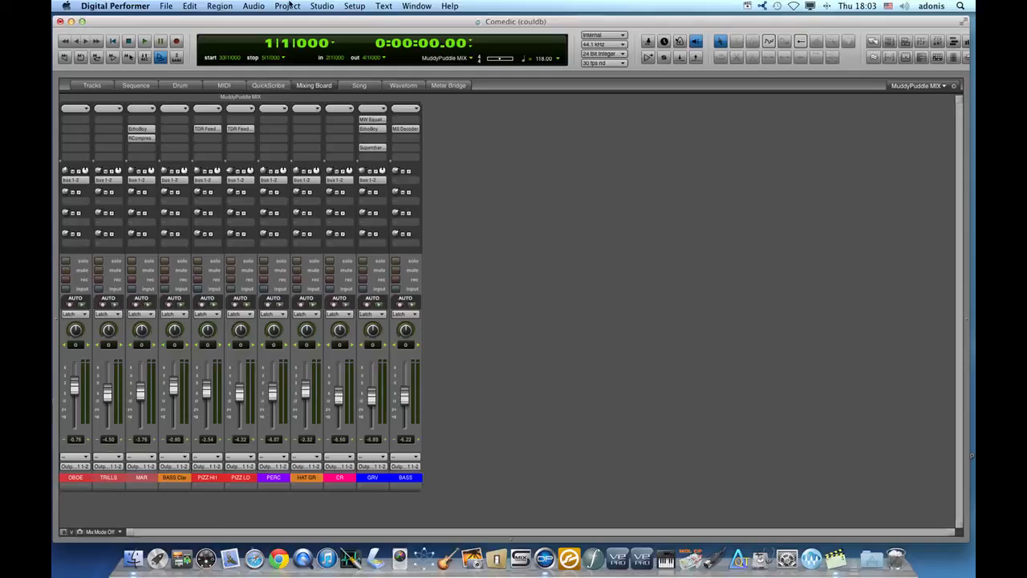
Ungroup the tracks via Project > Track Groups, check a fader moves alone, return to Tracks
click(286, 6)
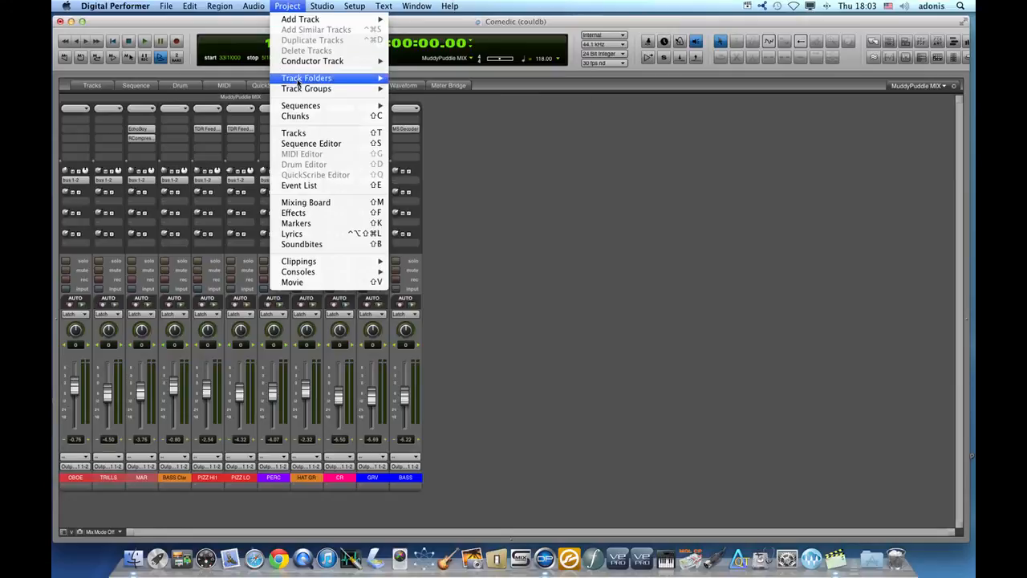
mouse_move(305, 88)
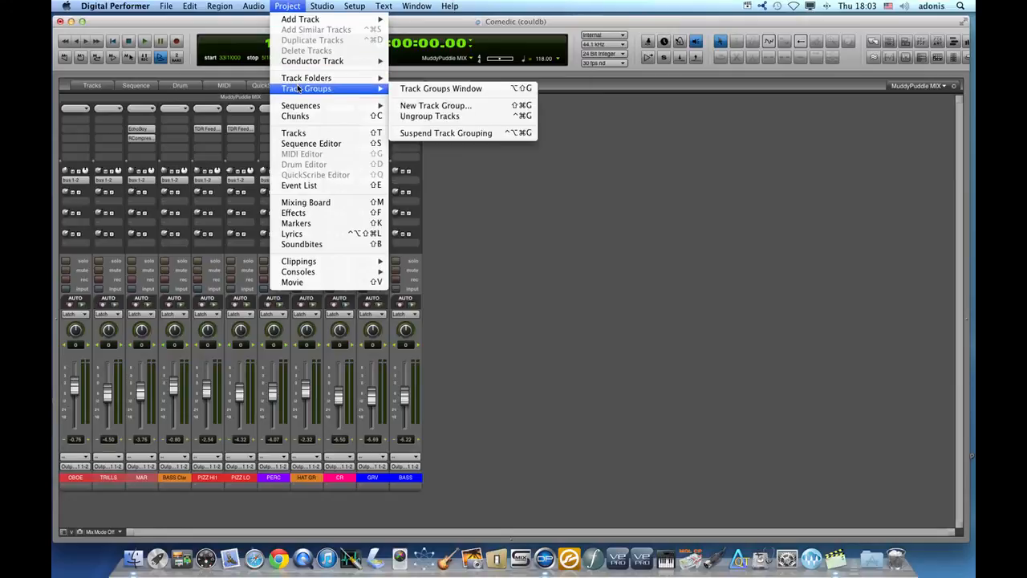
mouse_move(337, 90)
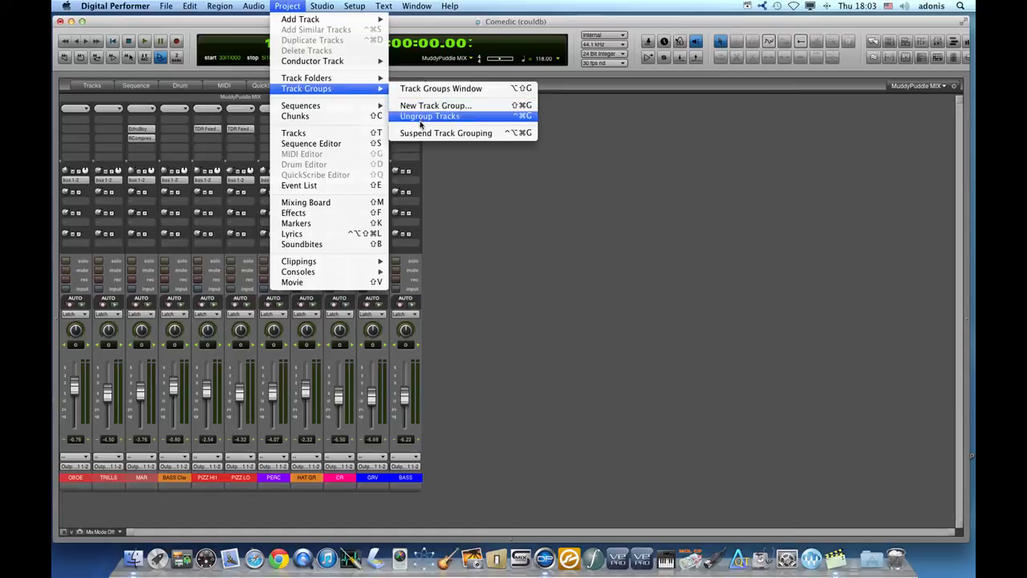
mouse_move(446, 132)
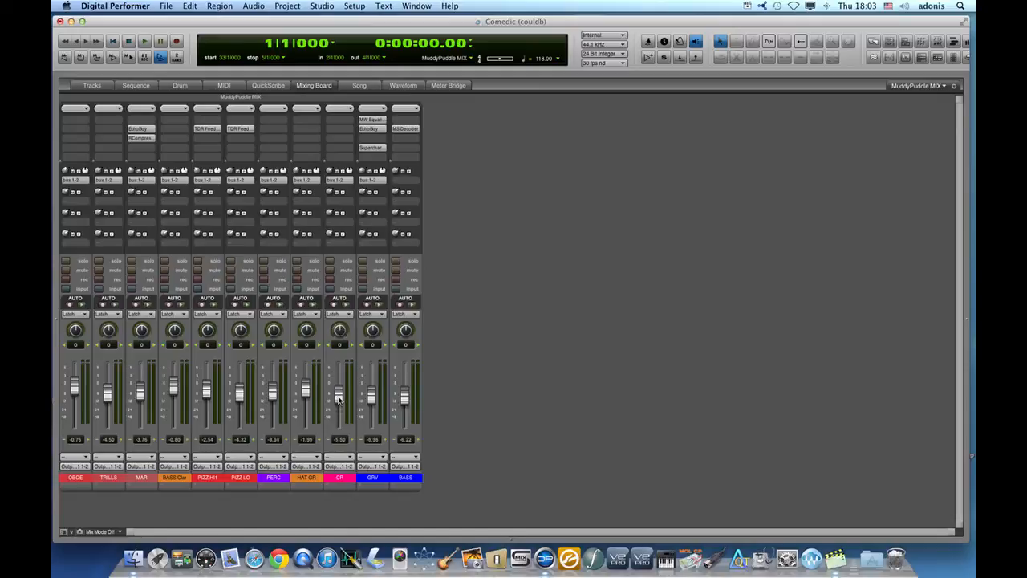
drag(337, 393, 337, 401)
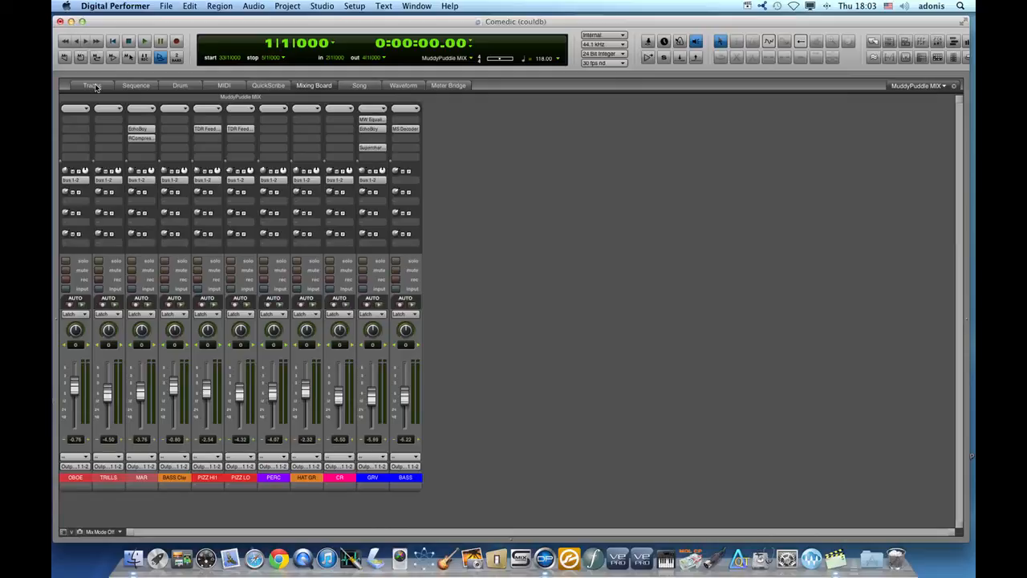
click(90, 85)
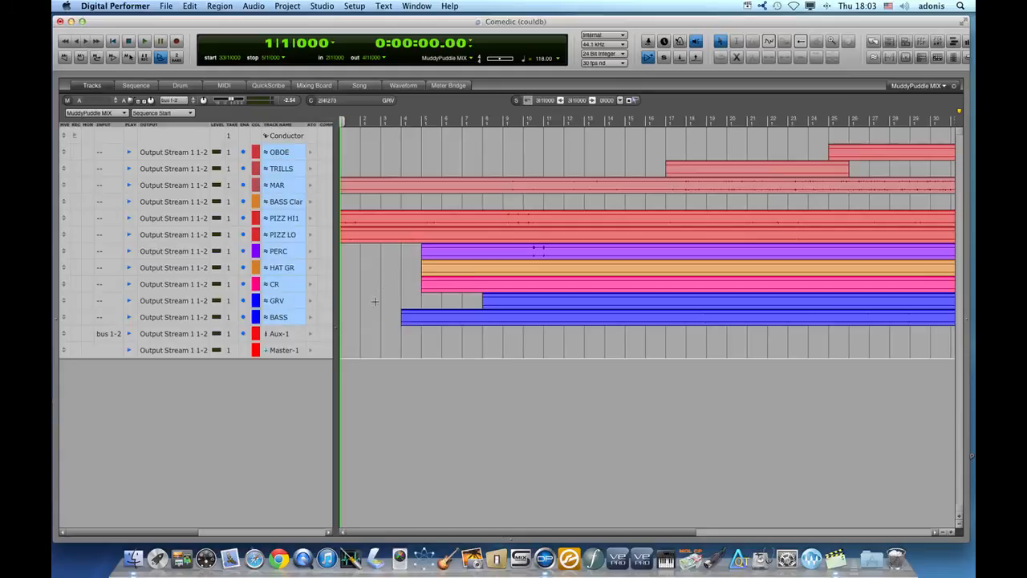